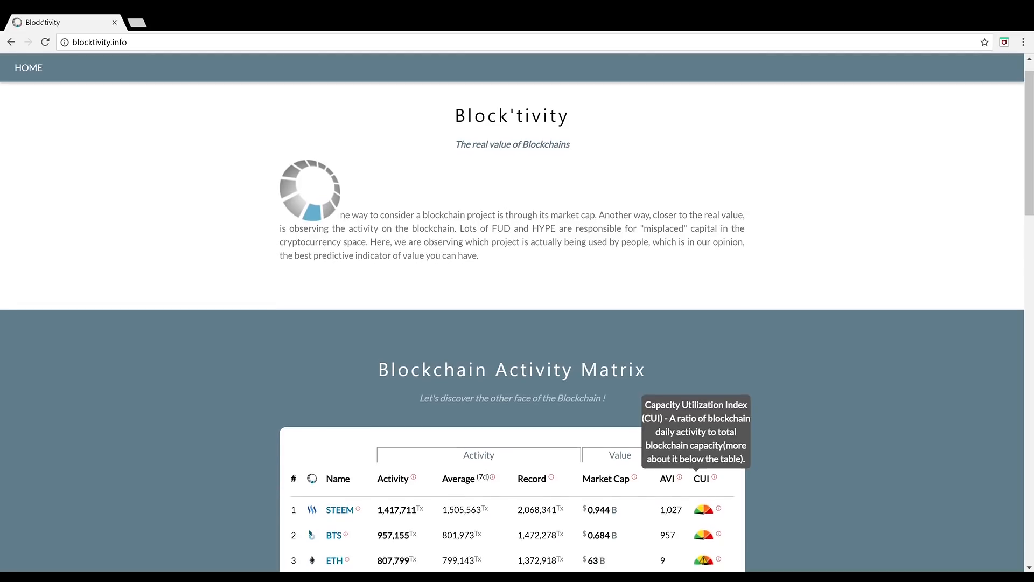
scroll("down", 3)
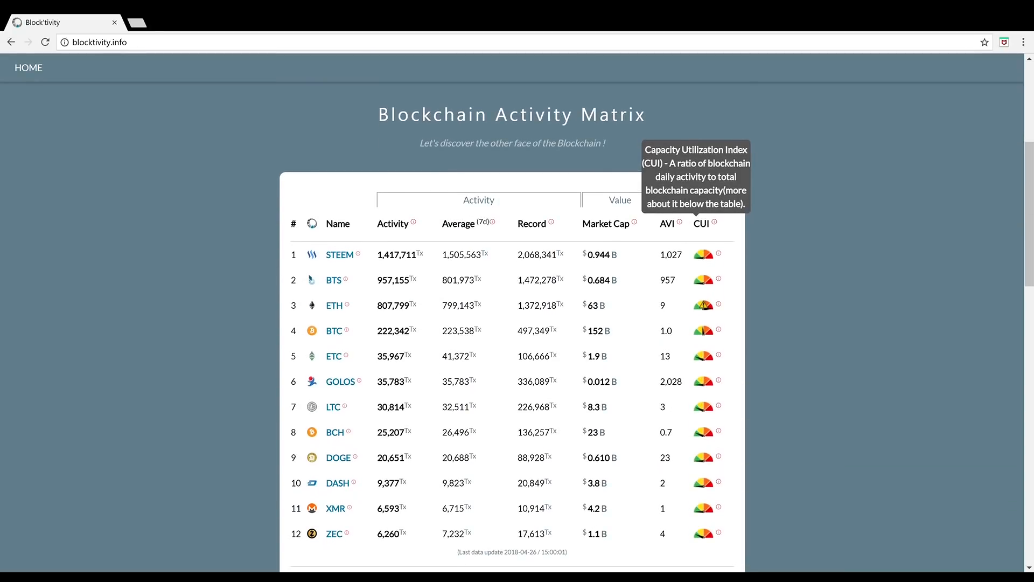